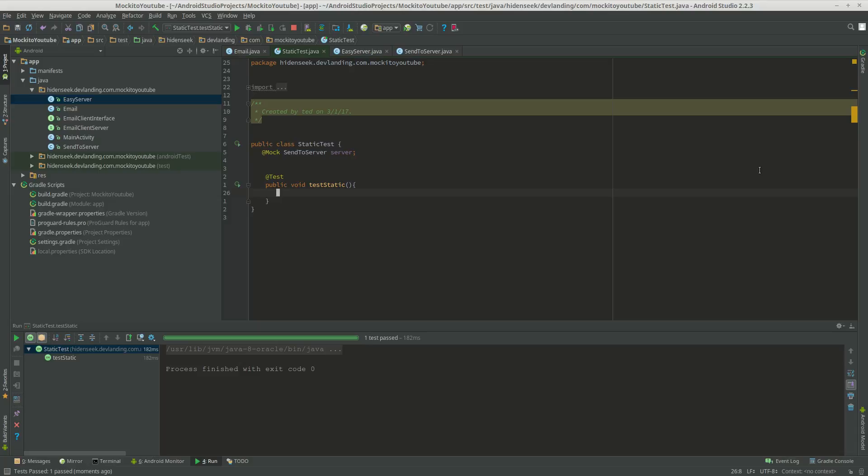
mouse_move(497, 206)
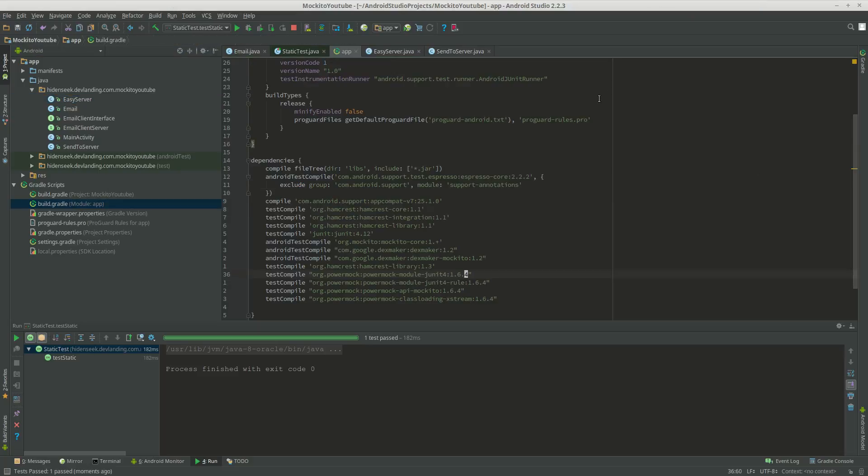
Select the four PowerMock testCompile dependency lines in the app build.gradle
left_click_drag(266, 273, 496, 299)
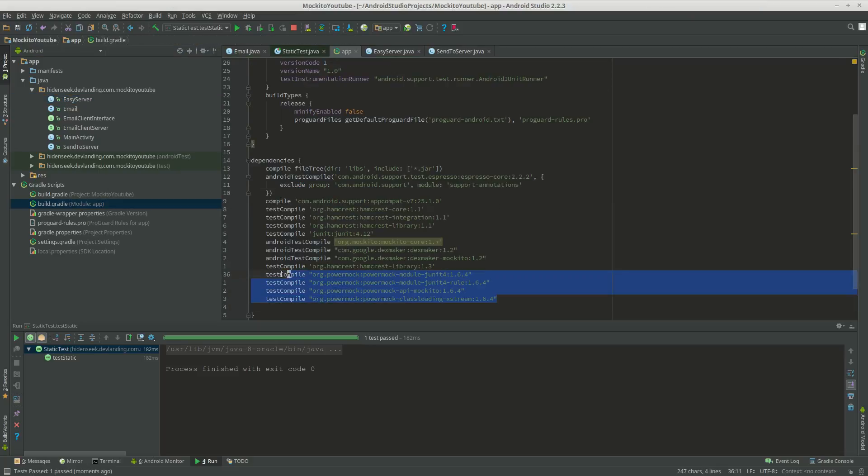
key("alt+tab")
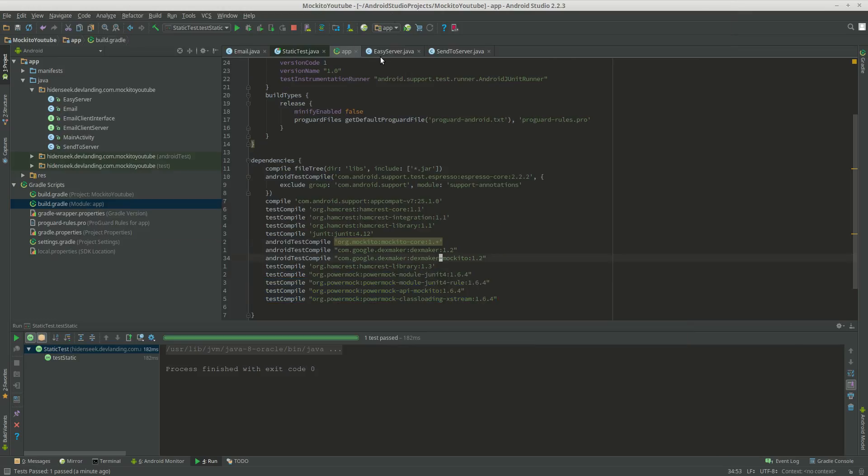
Review EasyServer and the renamed Server.sendToServer(), then return to StaticTest
left_click(461, 50)
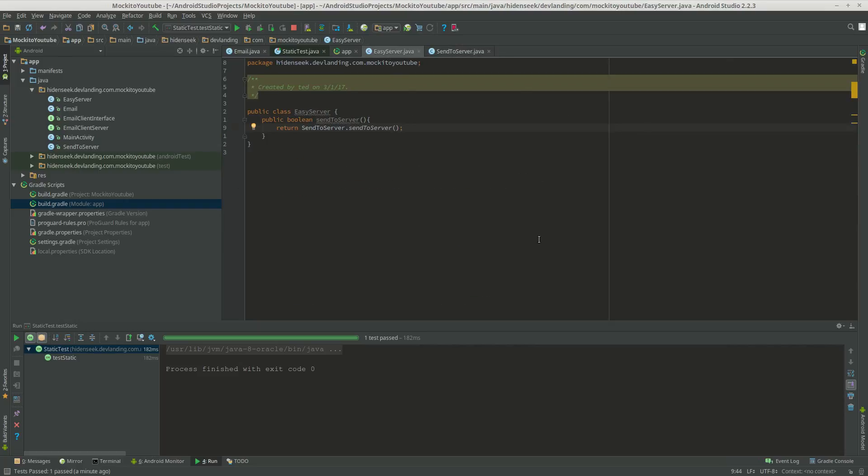
mouse_move(384, 51)
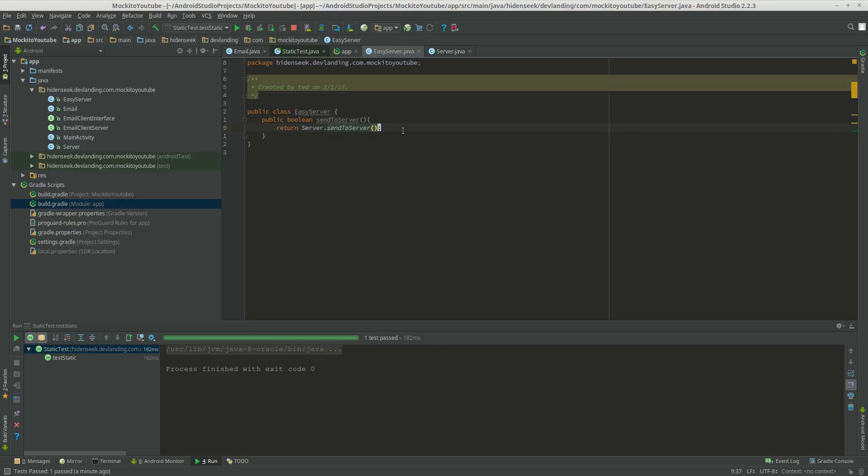
left_click(448, 50)
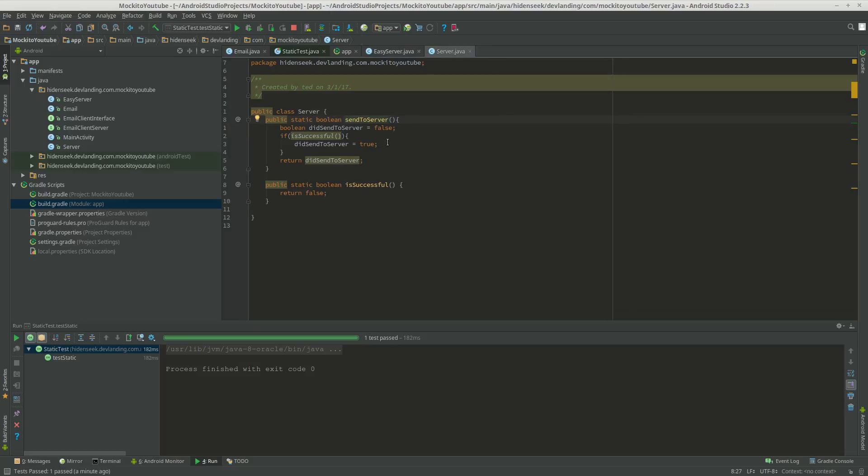
mouse_move(360, 100)
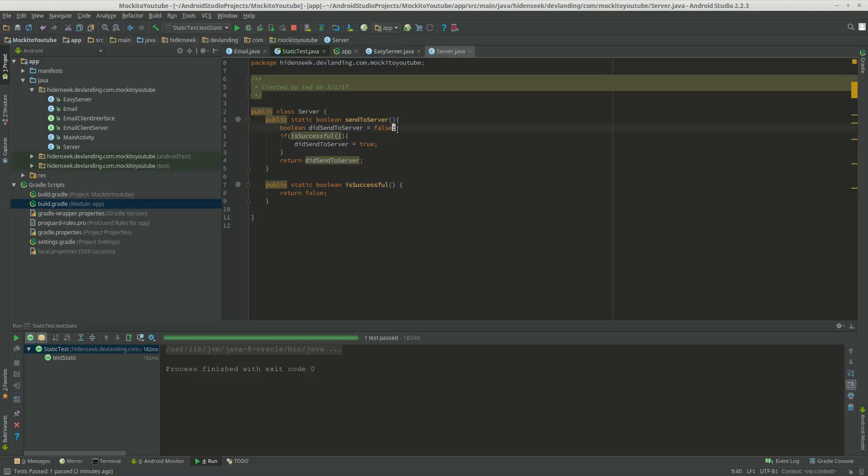
left_click(300, 51)
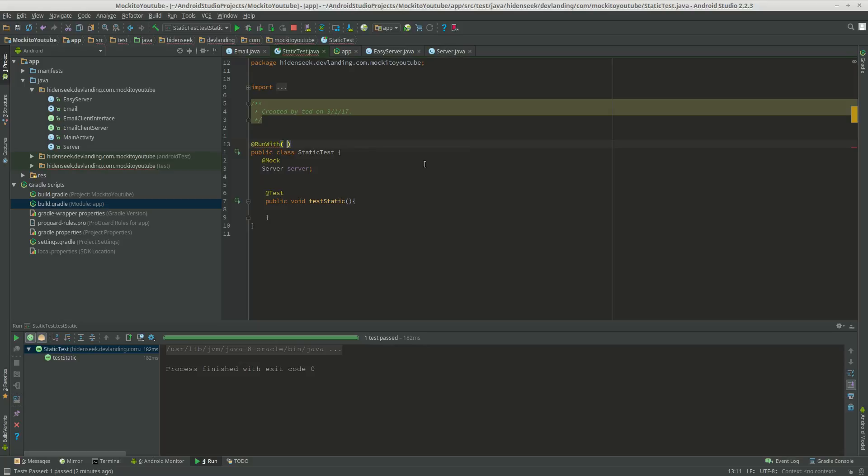
type("PowerMockRunner.class")
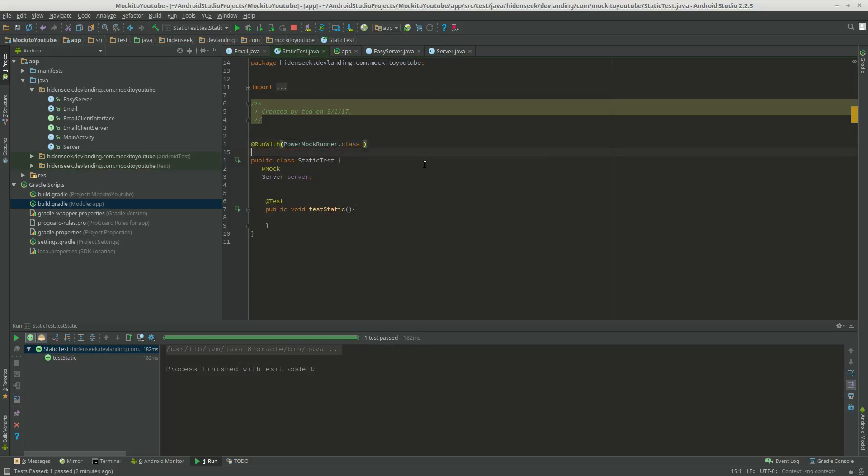
type("@")
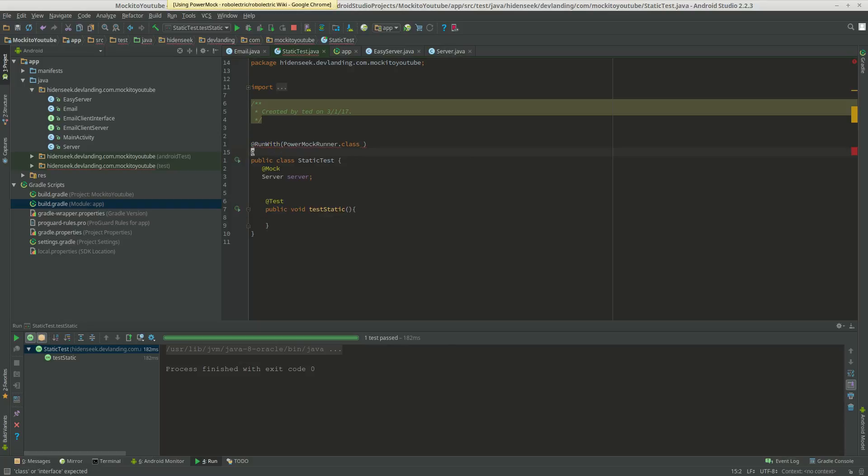
type("@PrepareForTest")
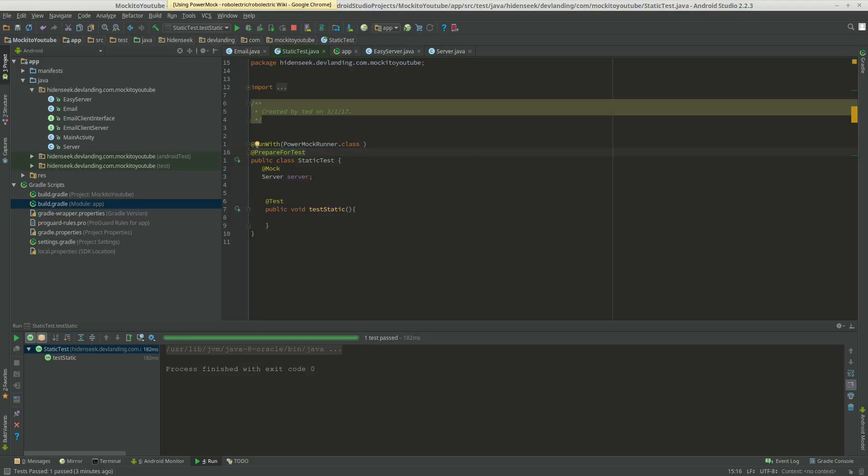
type("()")
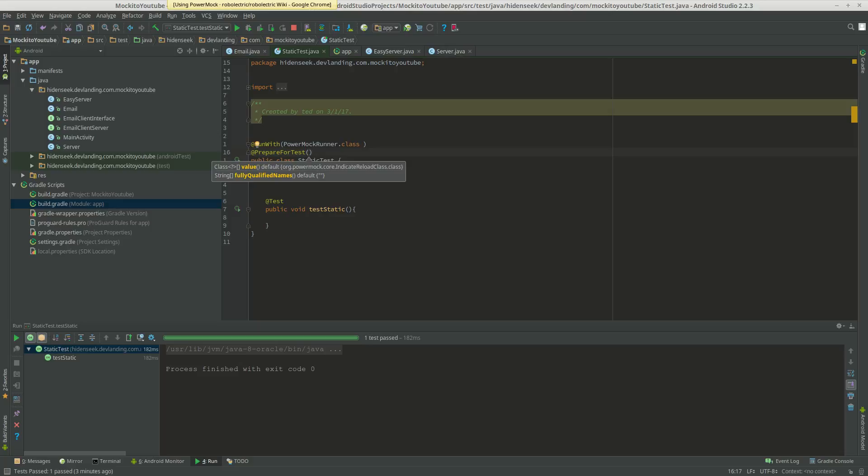
type("Server.class")
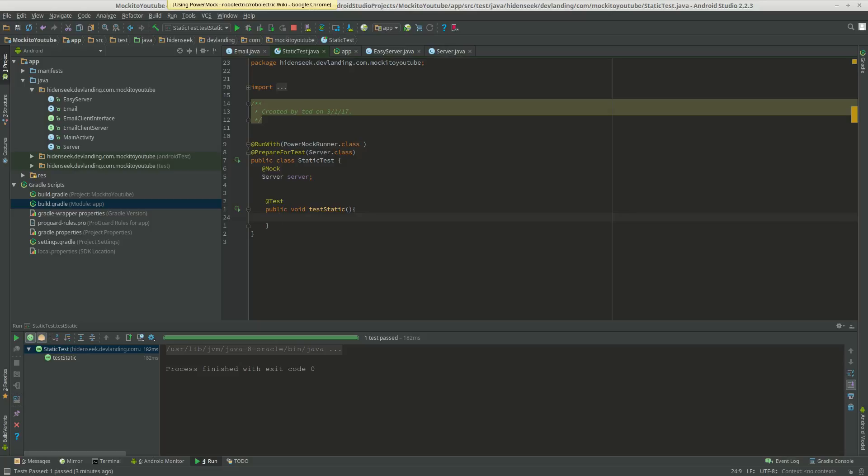
Create an EasyServer and call PowerMockito.mockStatic(Server.class) in testStatic
type("EasyServer easyServer = new EasyServer();")
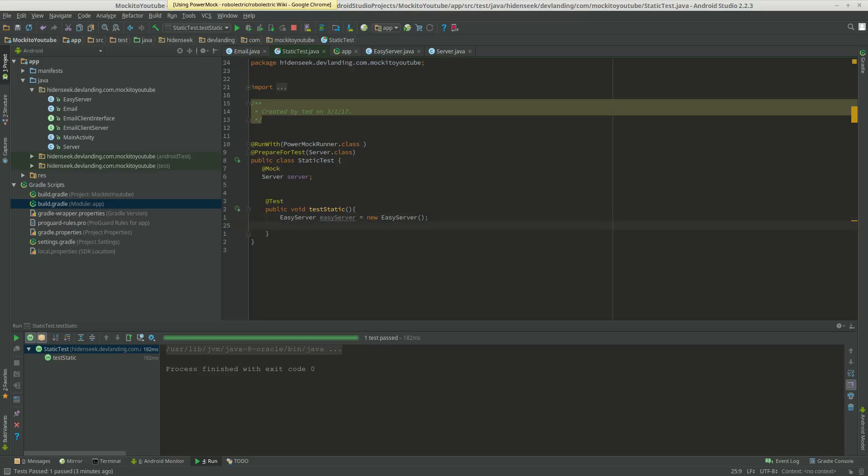
type("PowerMockito")
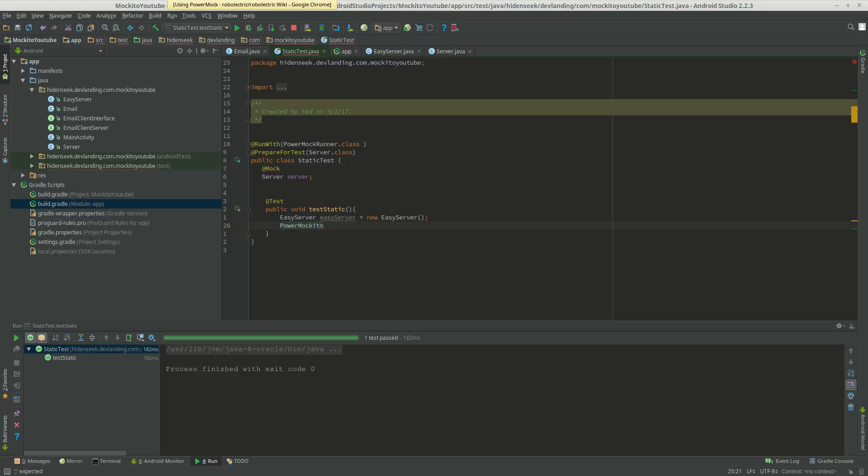
type(".mockStatic();")
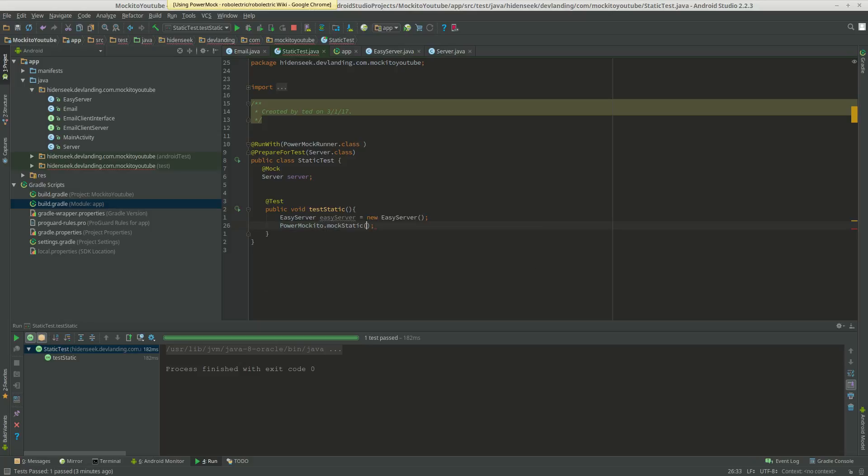
type("Server")
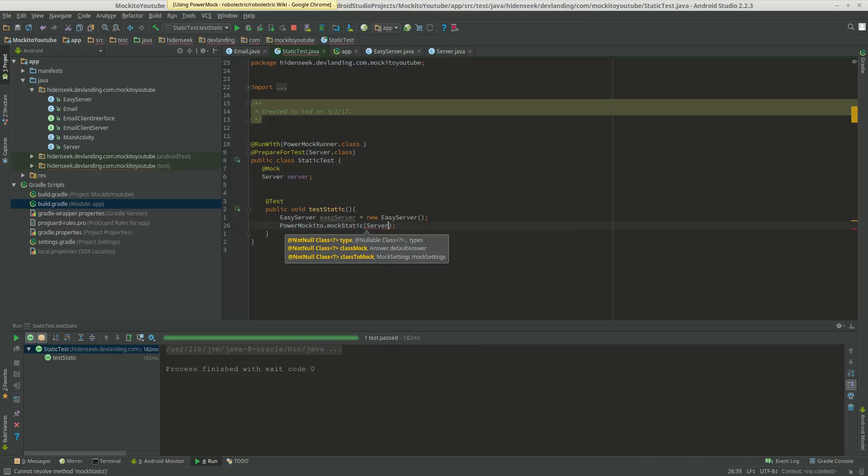
type(".class")
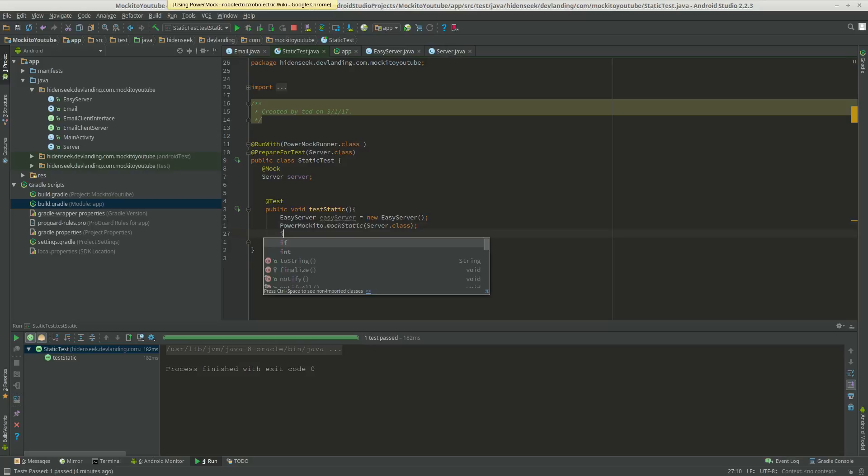
Stub Server.sendToServer() to return true and store easyServer.sendToServer() in boolean result
type("PowerMockito.when(")
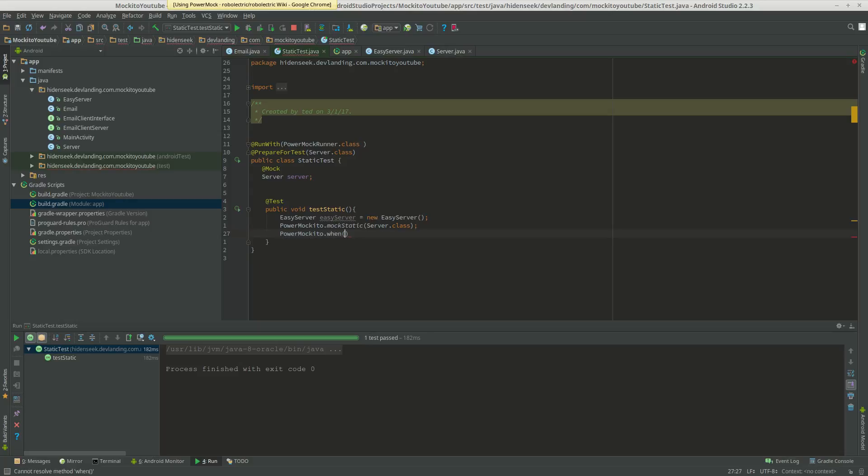
type("Send")
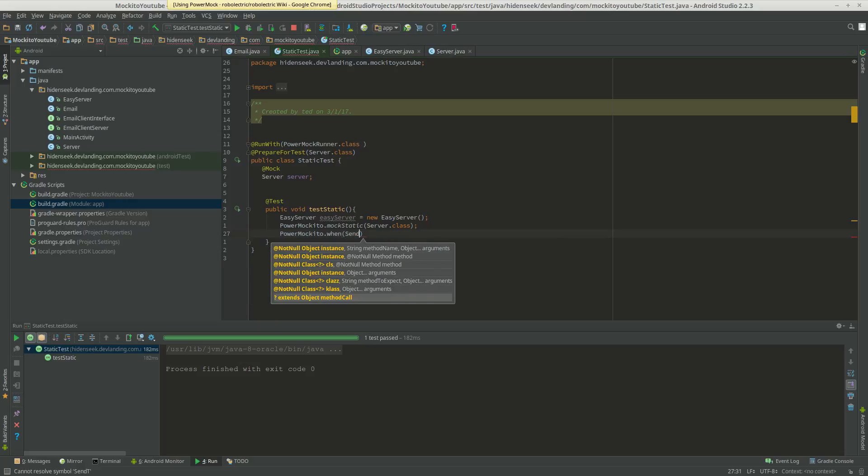
type("erver")
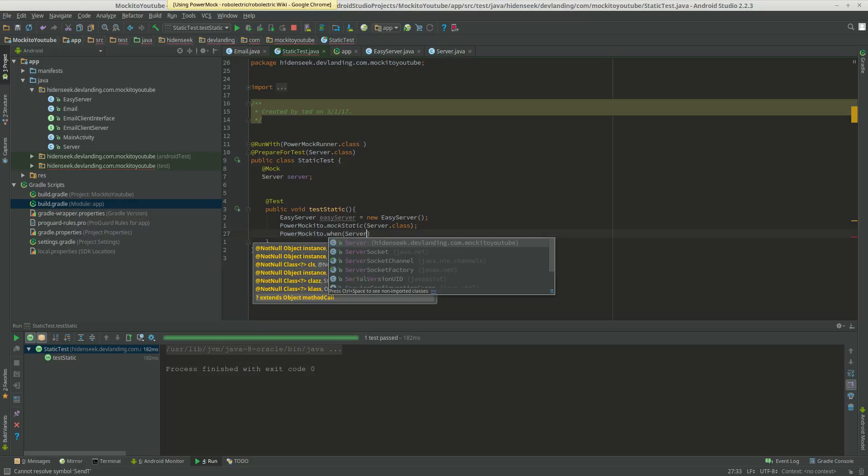
type(".sendToServer(")
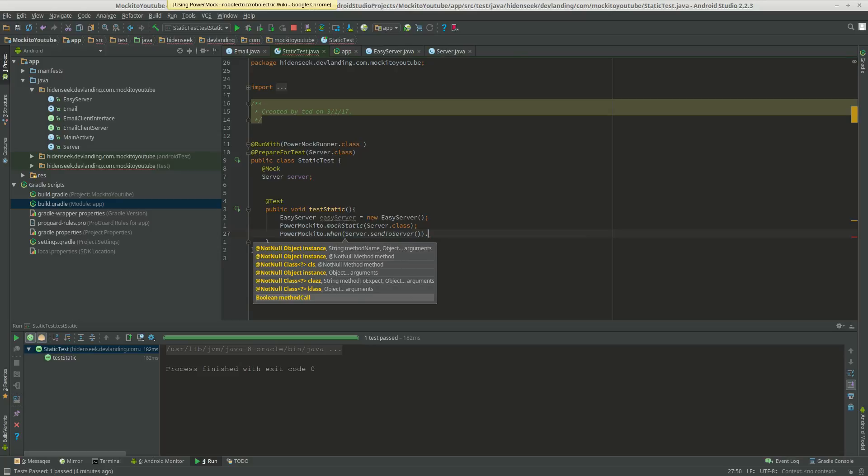
type(".thenReturn()")
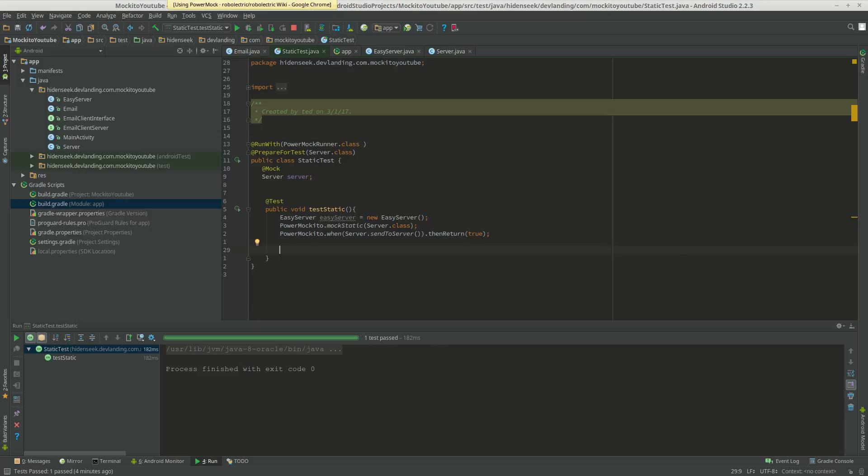
type("boolean result = s")
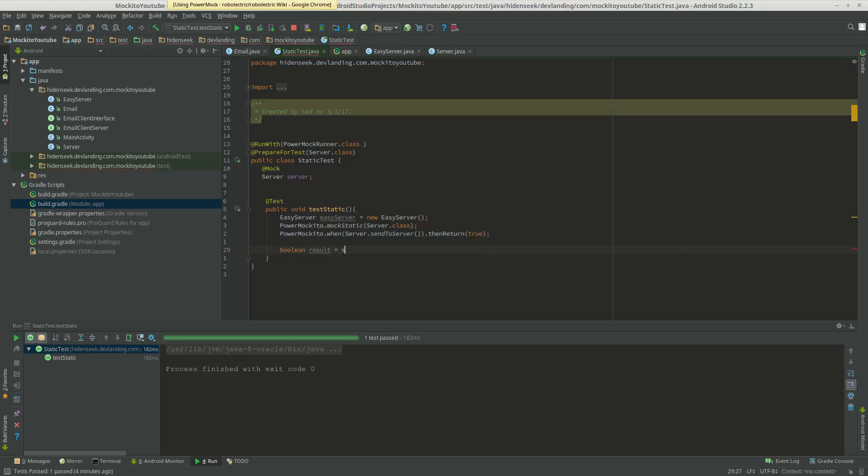
type("erver.sendToServer();")
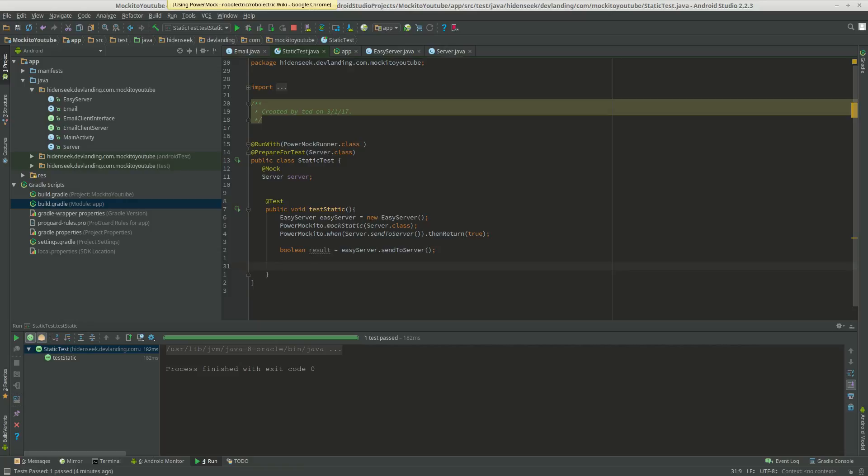
Add Assert.assertEquals(true, result) to testStatic
type("Assert.assertEquals();")
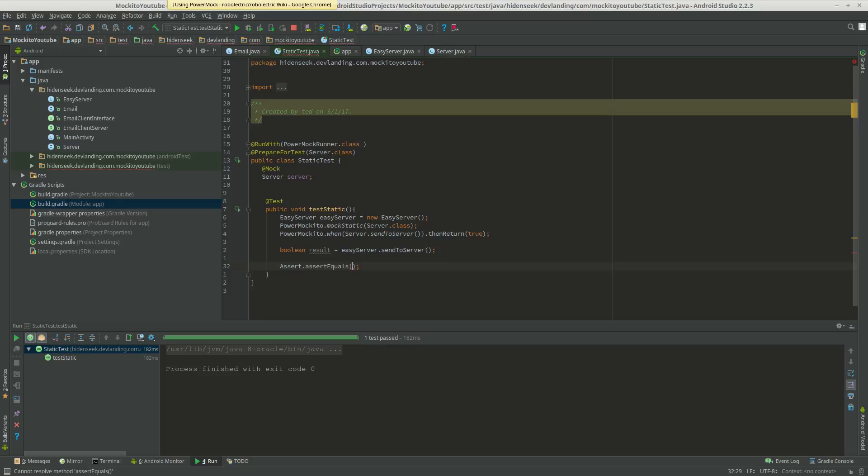
left_click(352, 266)
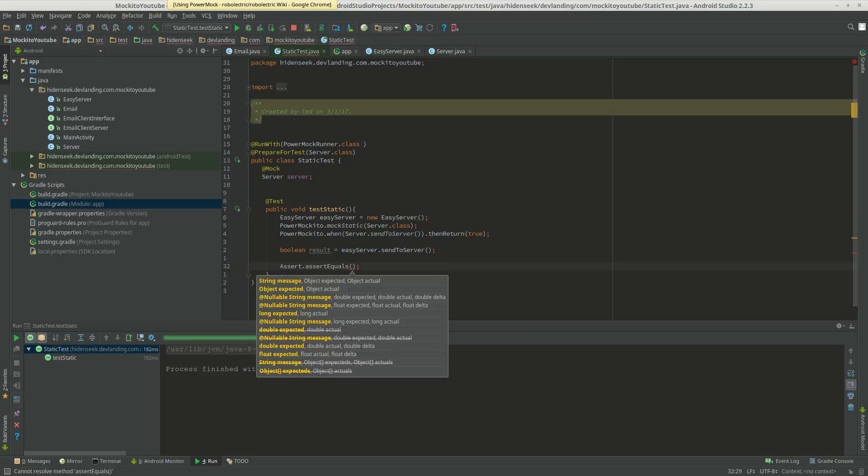
type("true, result")
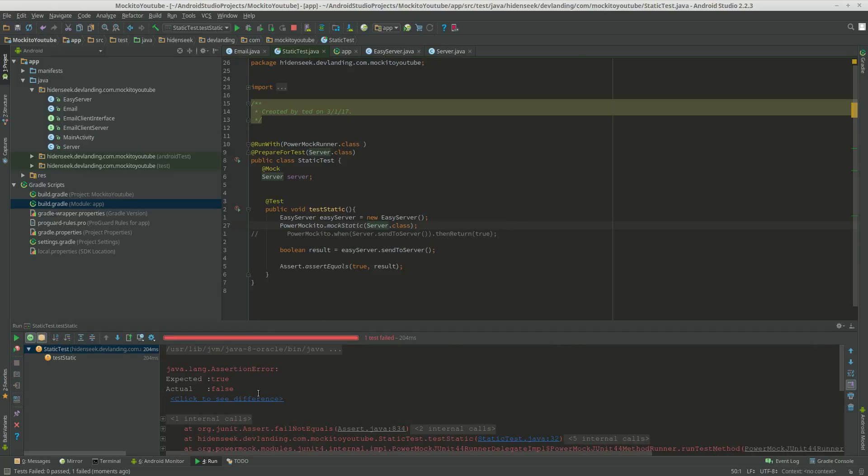
Note the actual value false in the failure output and return to the test code
double_click(222, 389)
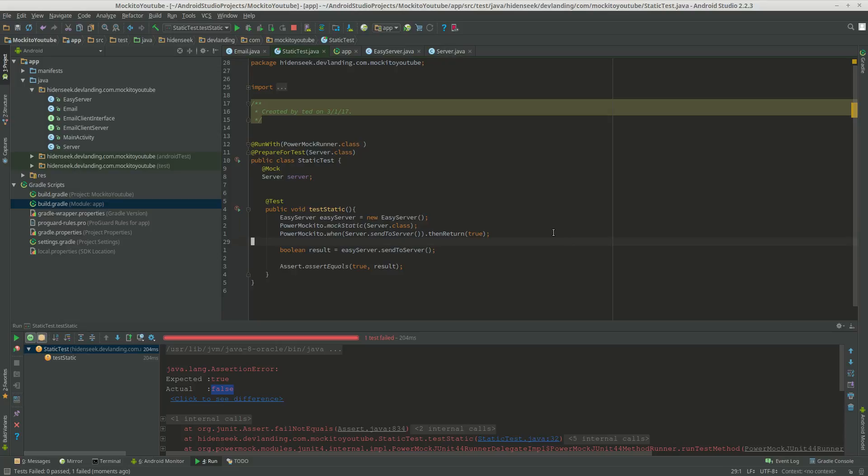
left_click(449, 51)
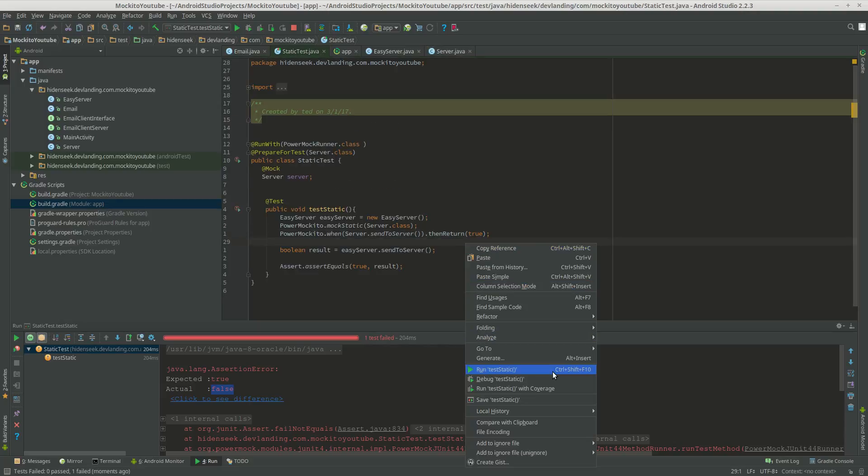
Run testStatic with the stub restored and see 1 test passed
left_click(497, 369)
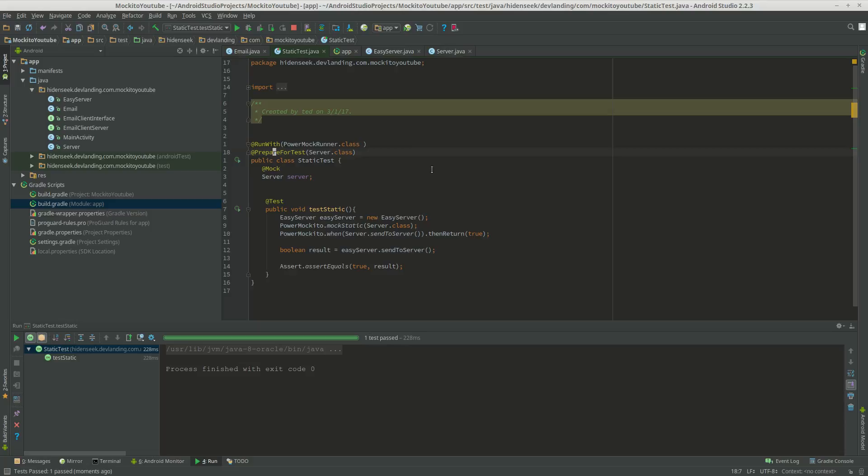
mouse_move(423, 109)
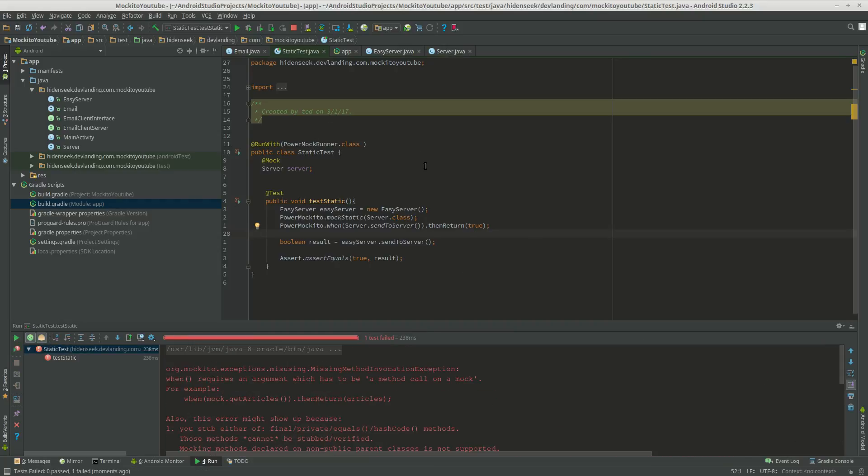
type("@PrepareForTest(Server.class)")
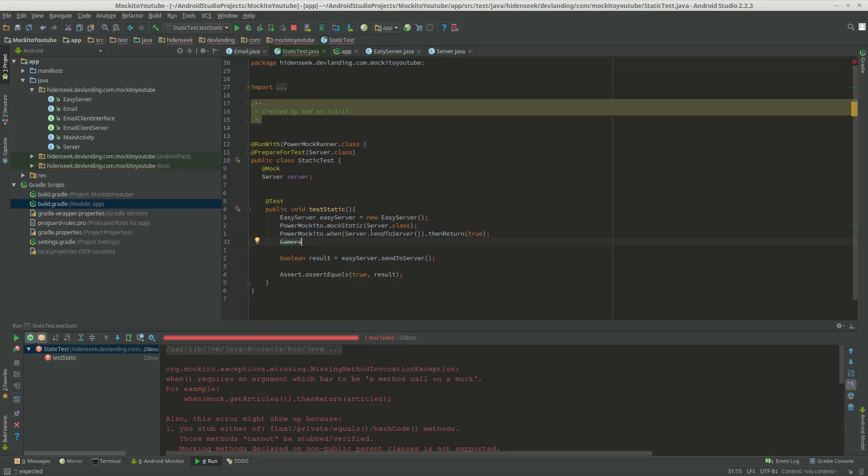
type(".")
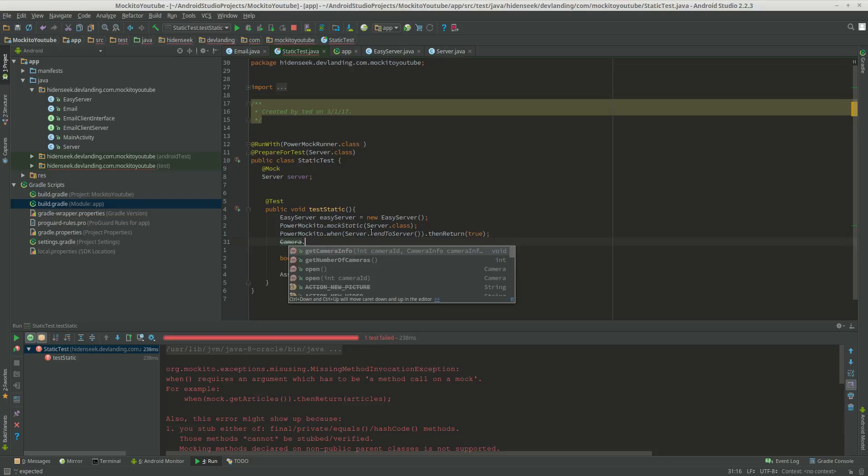
type("op")
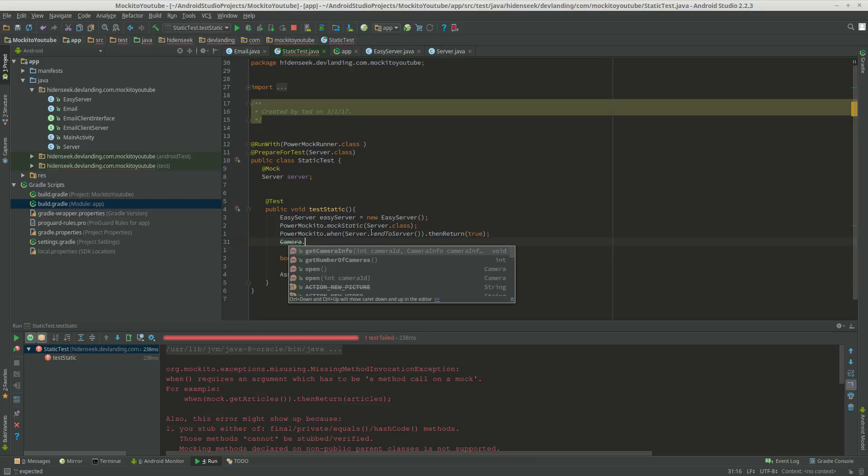
left_click(316, 268)
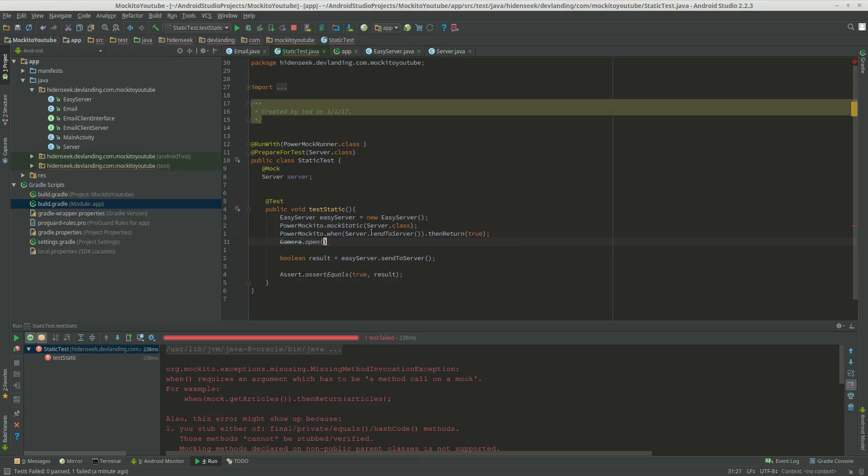
key("Delete")
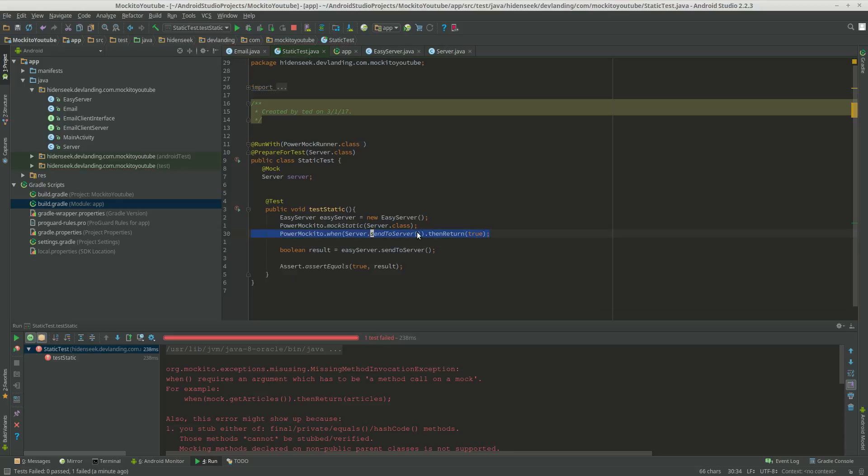
left_click(437, 234)
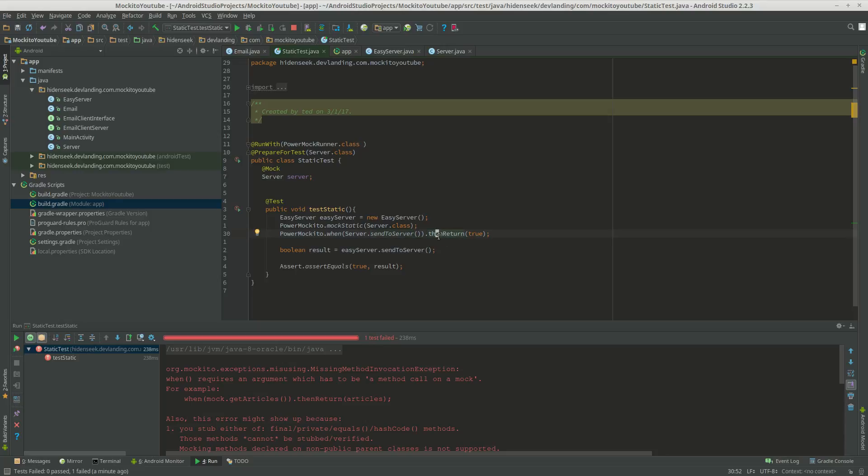